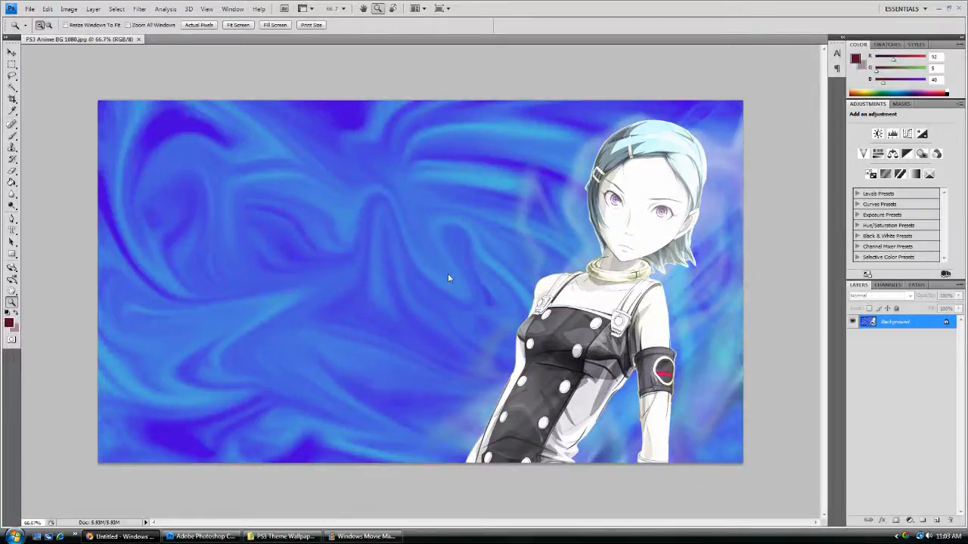
{"action": "mouse_move", "coordinate": [294, 177]}
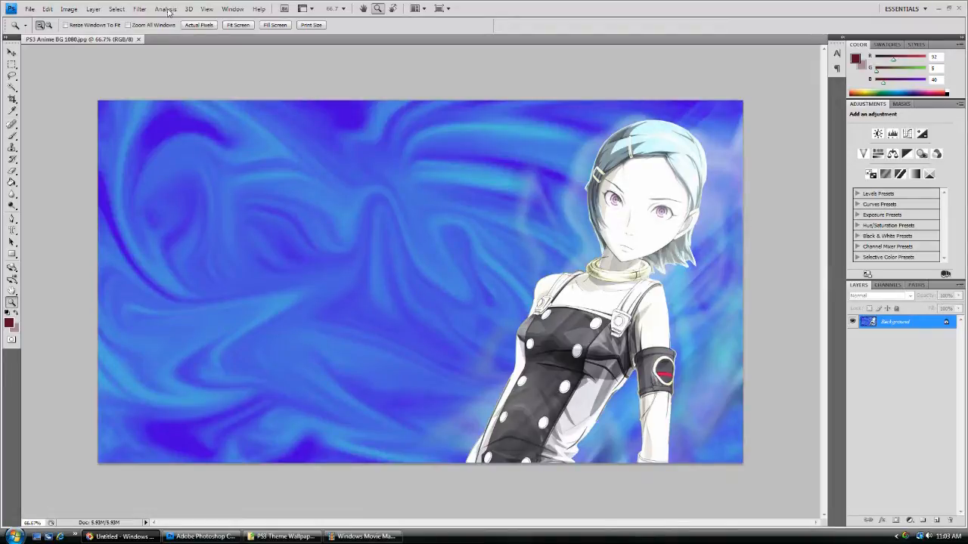
- Add a new layer named Layer 1 above the Background, then select all
{"action": "left_click", "coordinate": [140, 8]}
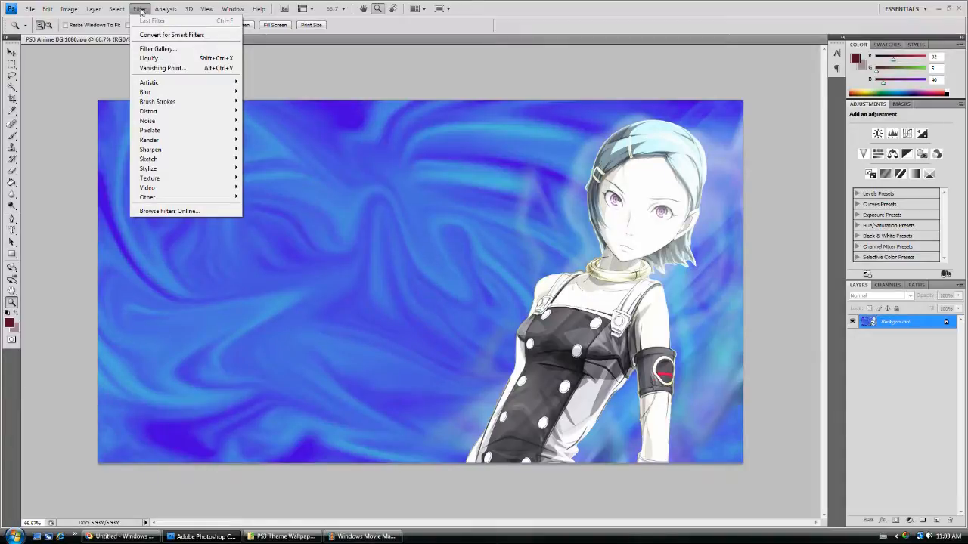
{"action": "left_click", "coordinate": [183, 201]}
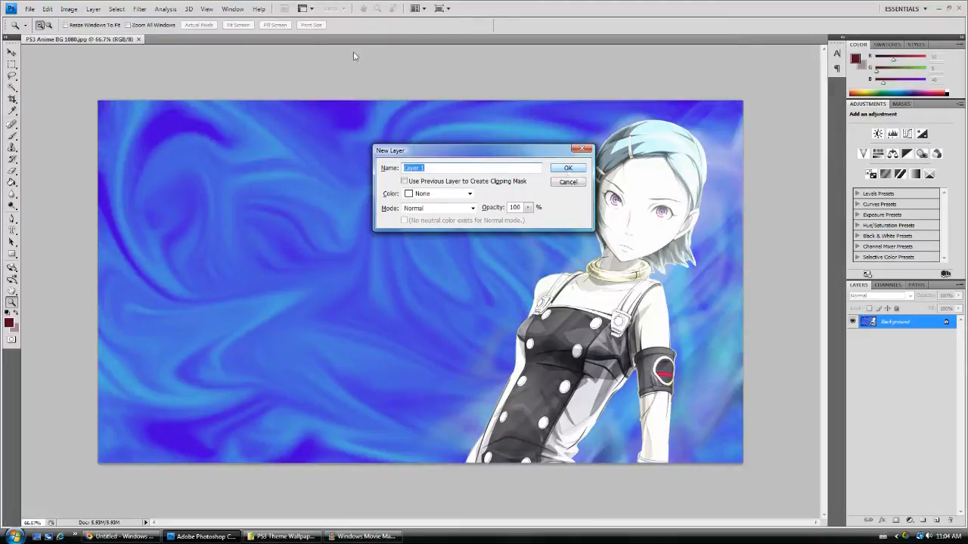
{"action": "left_click", "coordinate": [93, 8]}
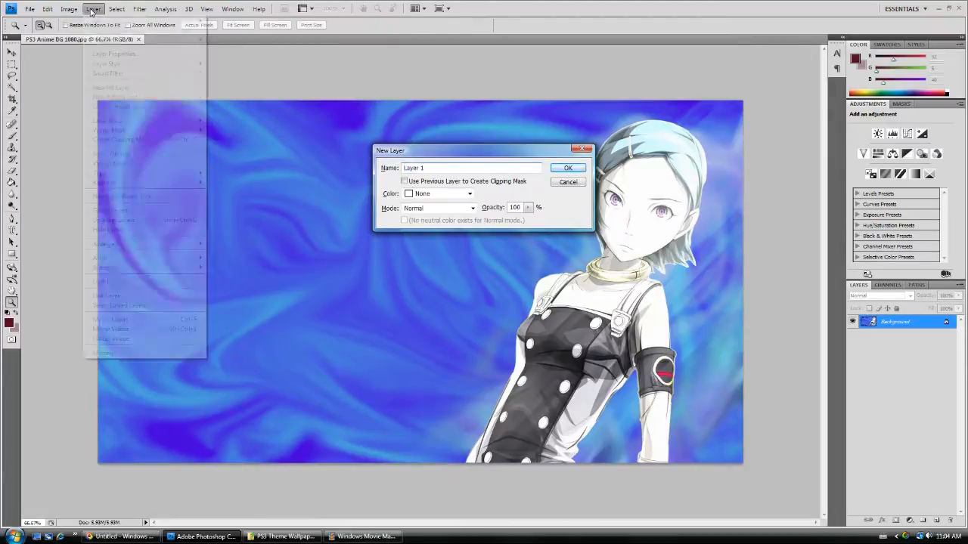
{"action": "left_click", "coordinate": [93, 8]}
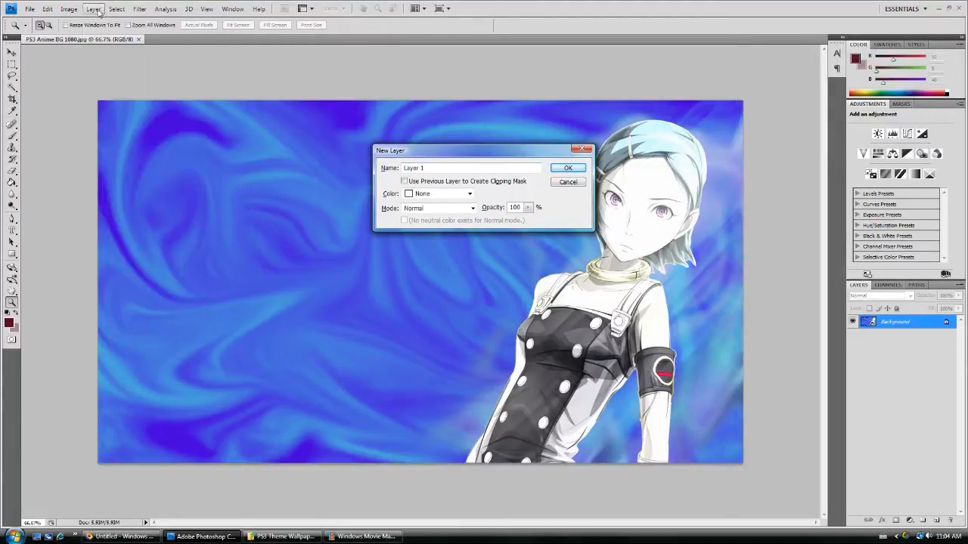
{"action": "left_click", "coordinate": [568, 168]}
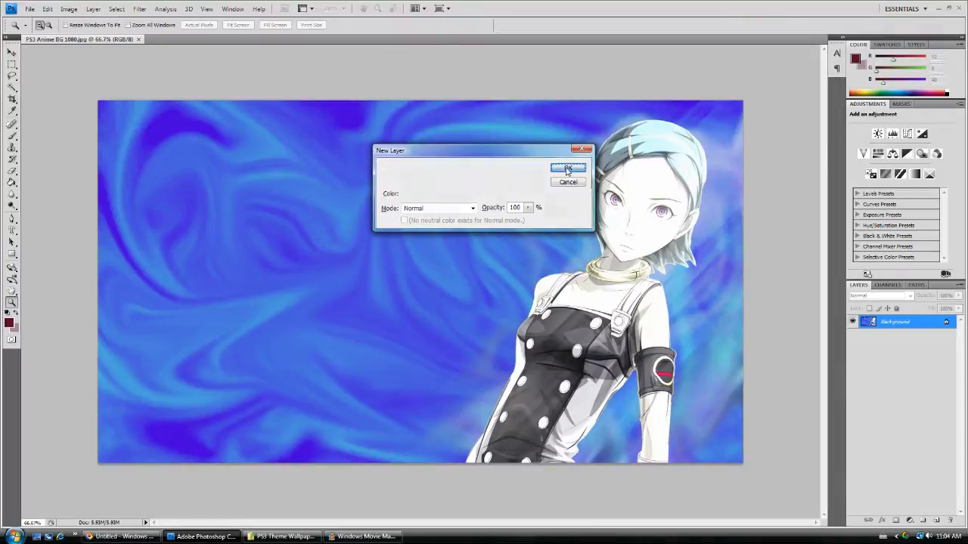
{"action": "left_click", "coordinate": [567, 167]}
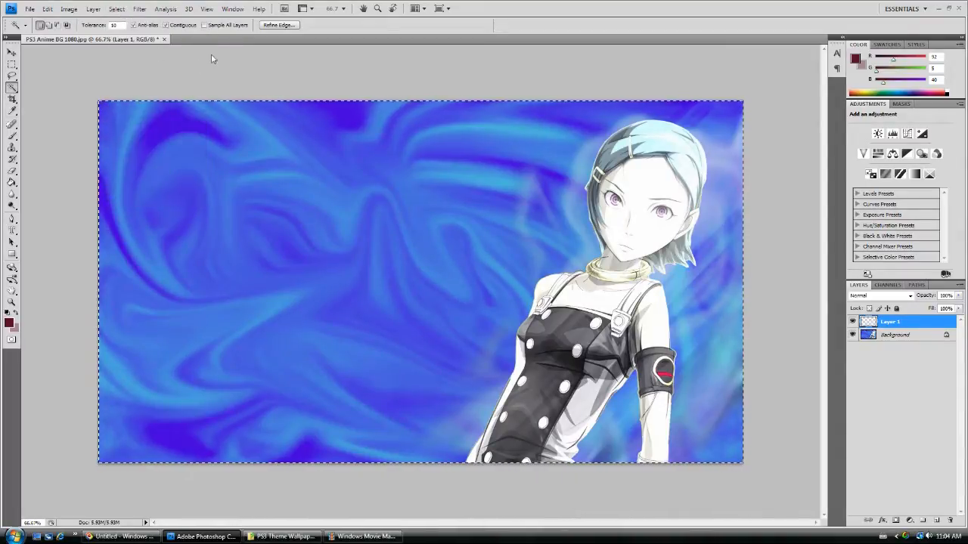
- Apply Select > Modify > Border with a small pixel width to the full-canvas selection
{"action": "left_click", "coordinate": [116, 9]}
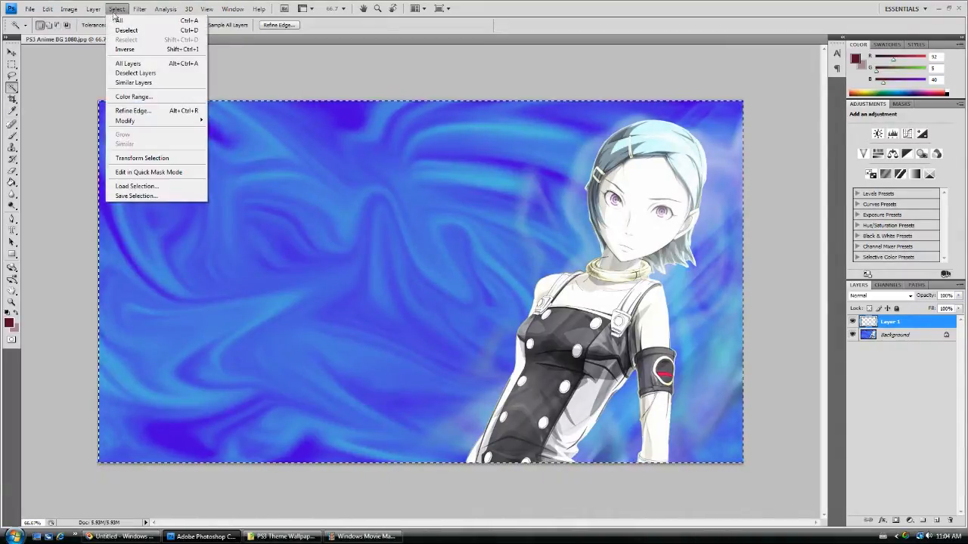
{"action": "mouse_move", "coordinate": [125, 121]}
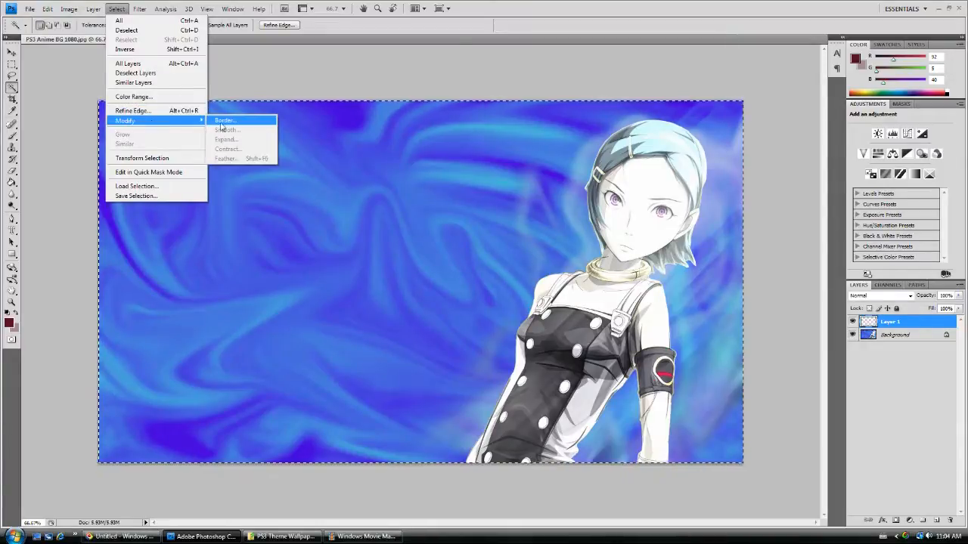
{"action": "left_click", "coordinate": [224, 120]}
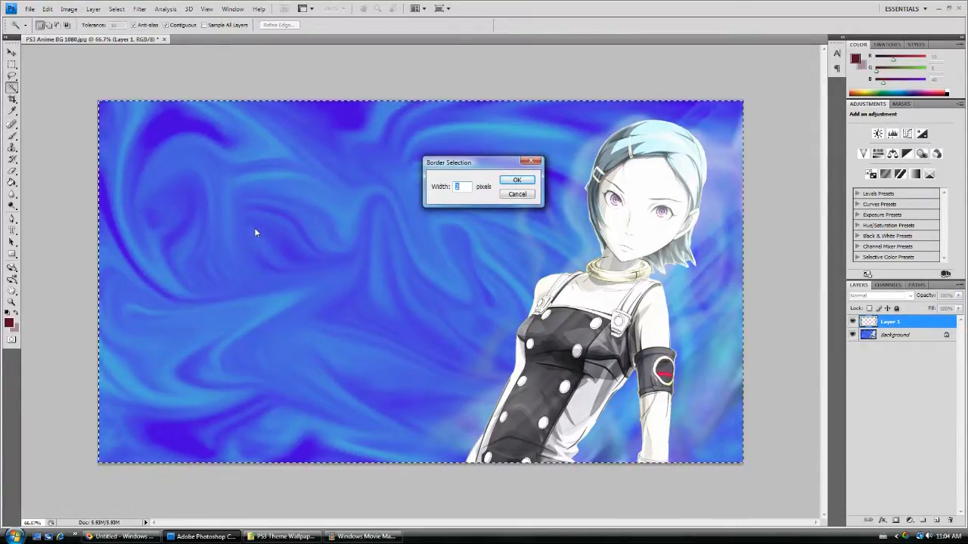
{"action": "left_click", "coordinate": [517, 179]}
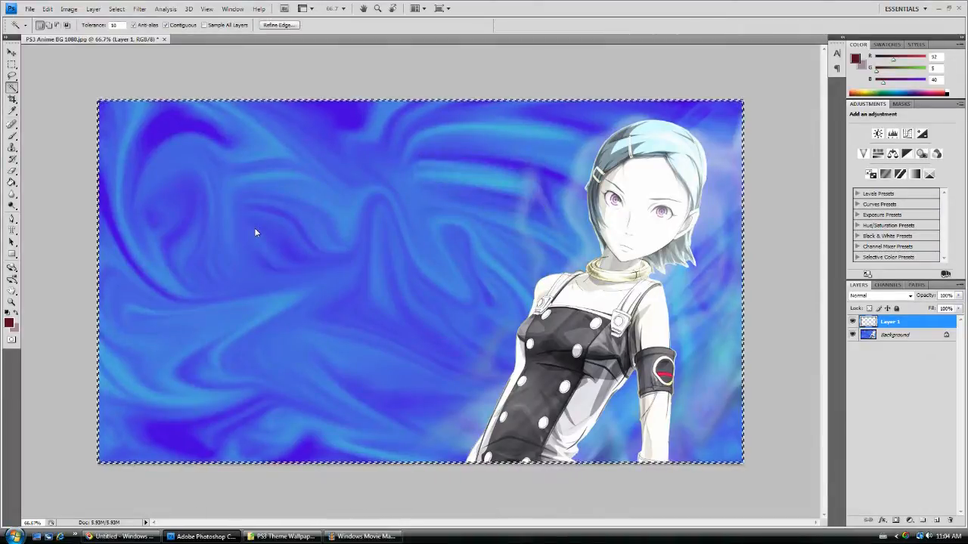
{"action": "mouse_move", "coordinate": [159, 166]}
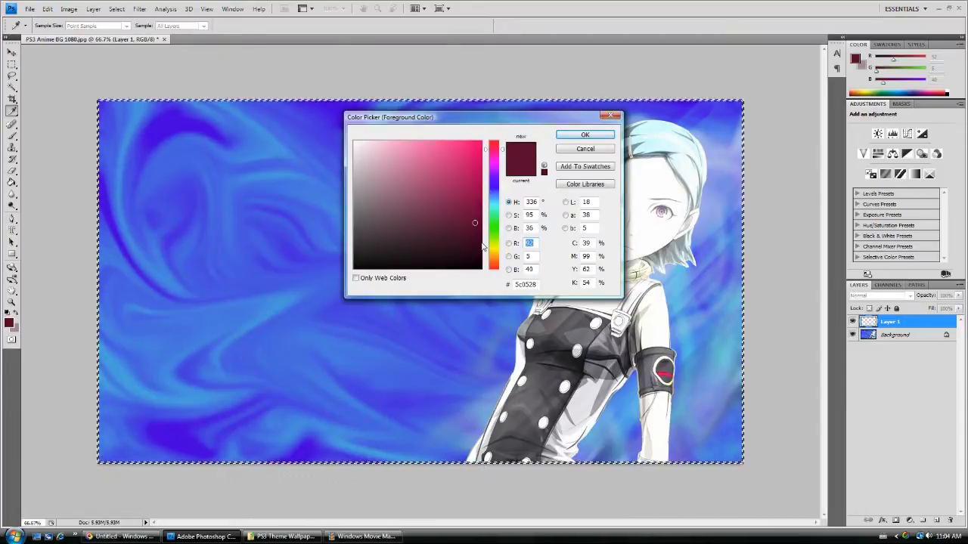
{"action": "mouse_move", "coordinate": [488, 272]}
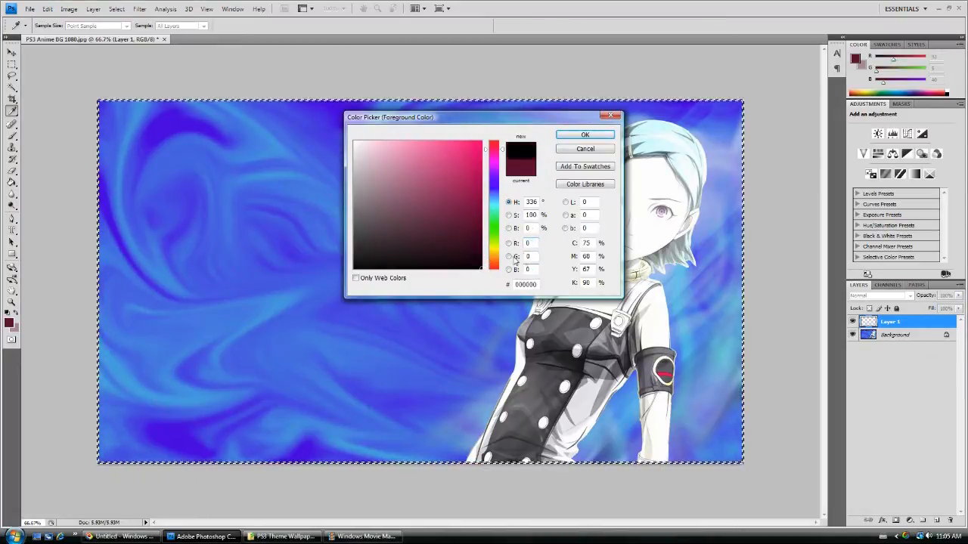
- Set the foreground colour to black (000000) and paint-bucket fill the border band
{"action": "left_click", "coordinate": [584, 134]}
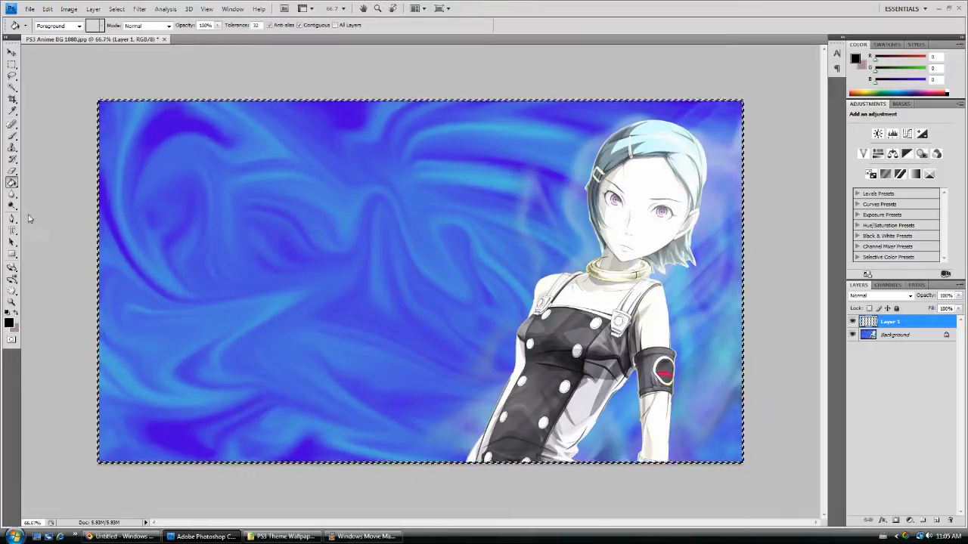
{"action": "left_click", "coordinate": [117, 8]}
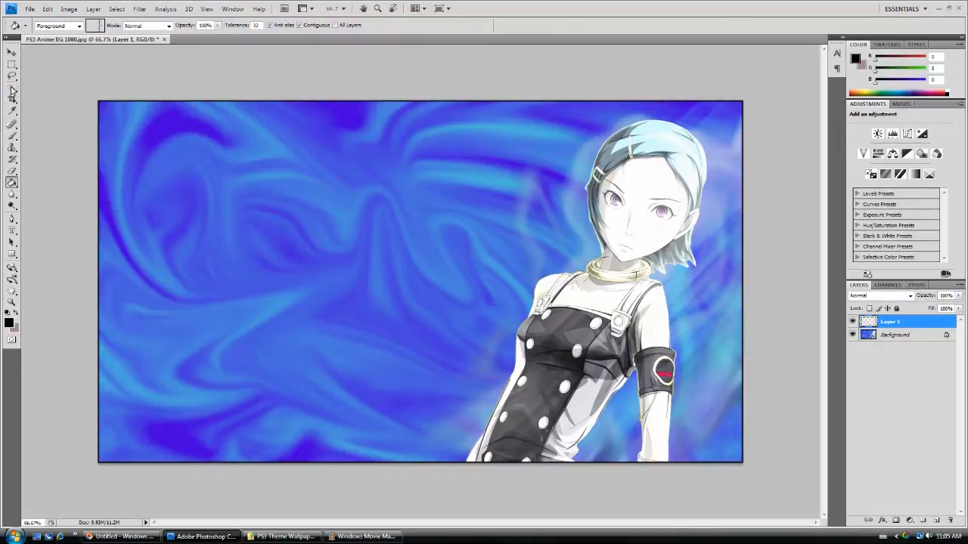
{"action": "left_click", "coordinate": [13, 100]}
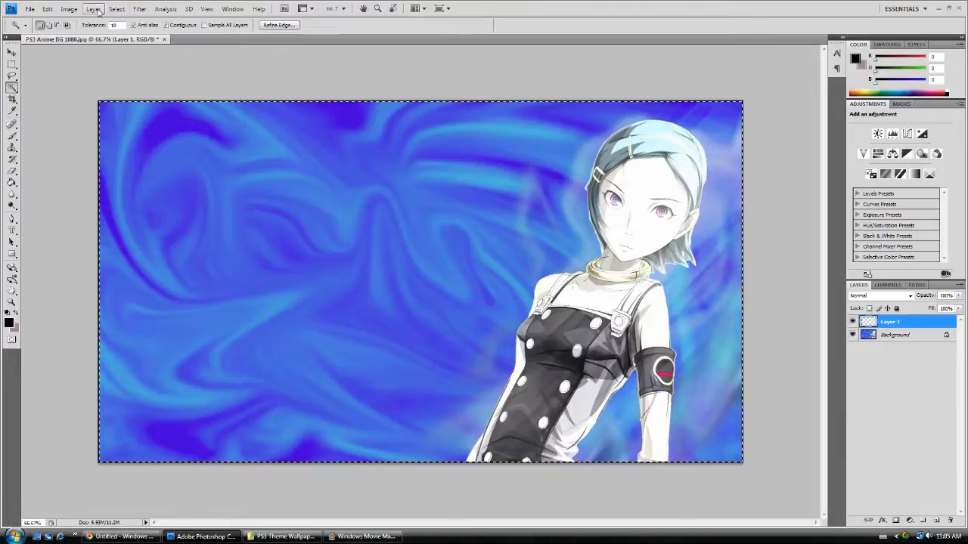
- Contract the selection by 6 pixels
{"action": "left_click", "coordinate": [115, 8]}
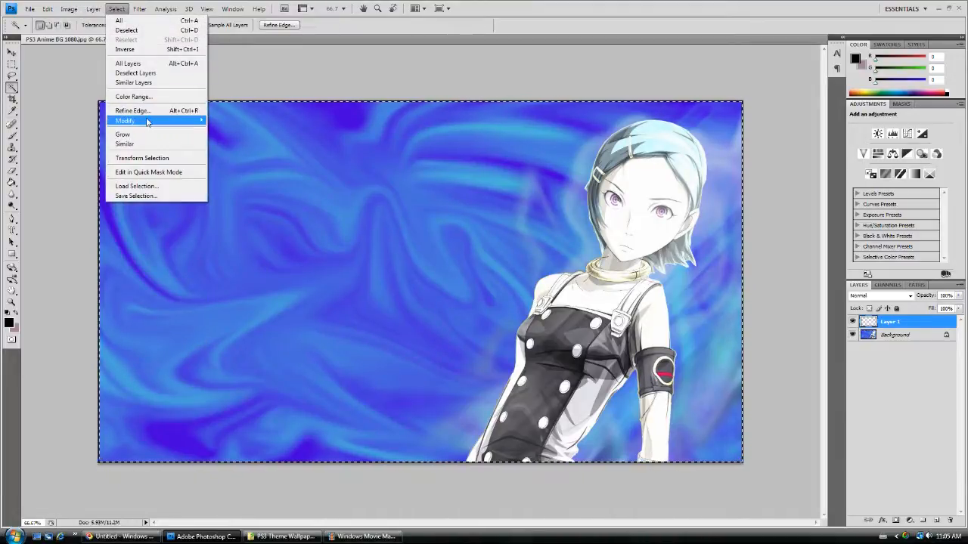
{"action": "mouse_move", "coordinate": [125, 121]}
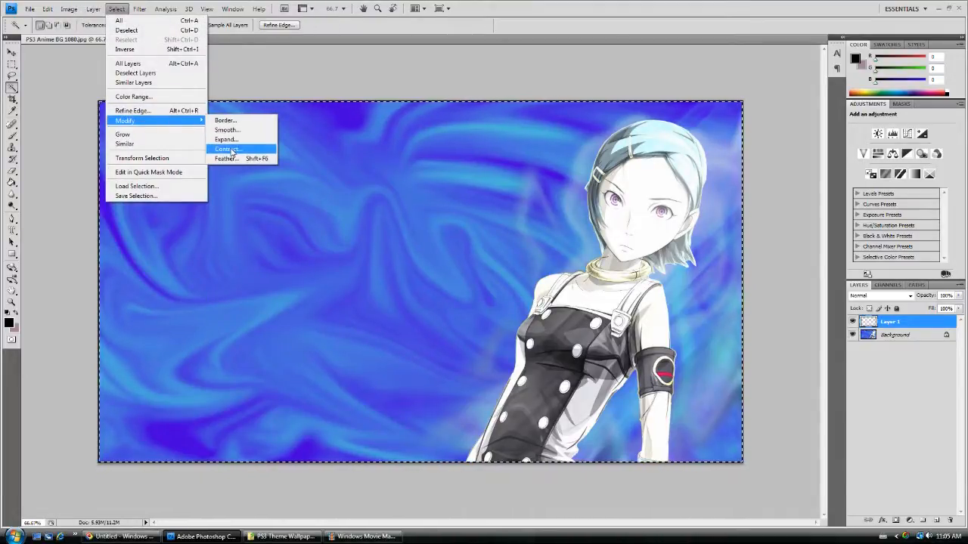
{"action": "left_click", "coordinate": [227, 149]}
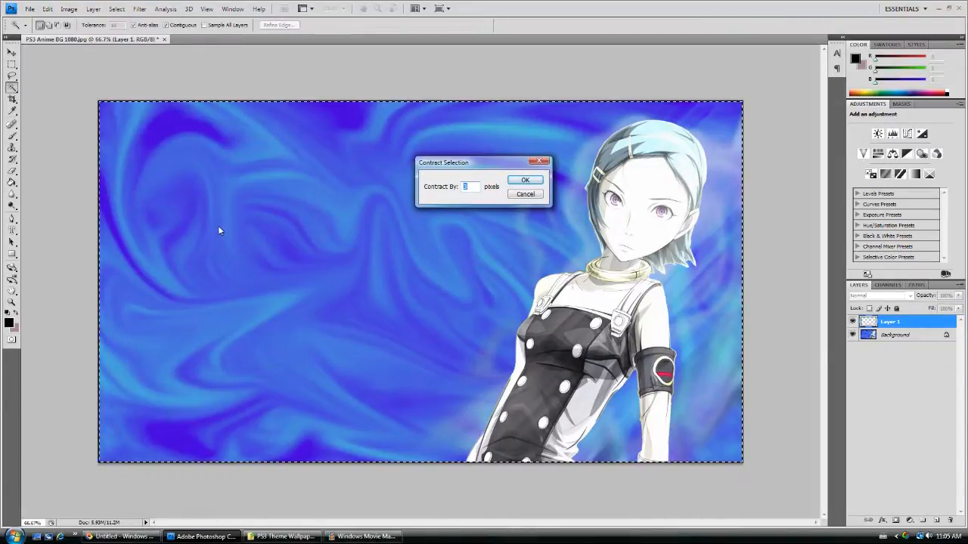
{"action": "type", "text": "6"}
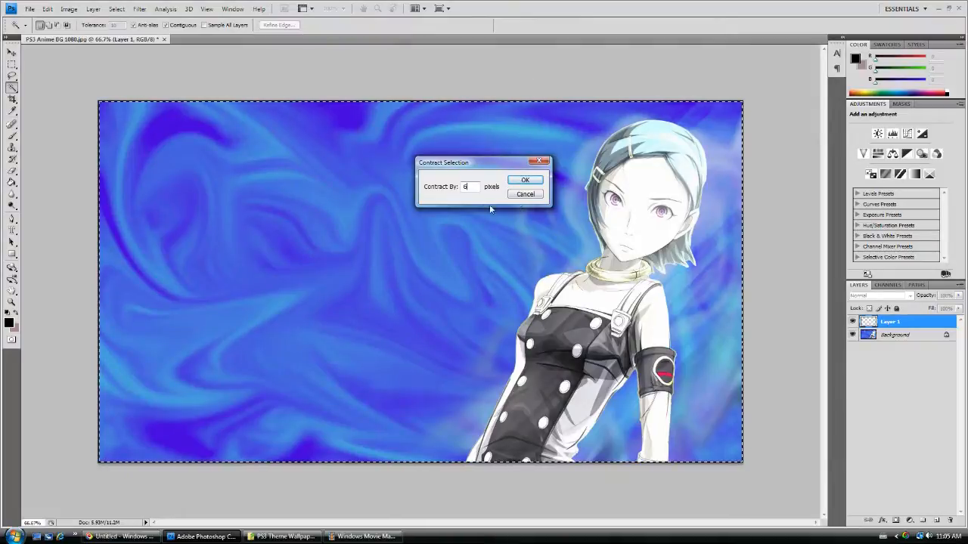
{"action": "left_click", "coordinate": [525, 179]}
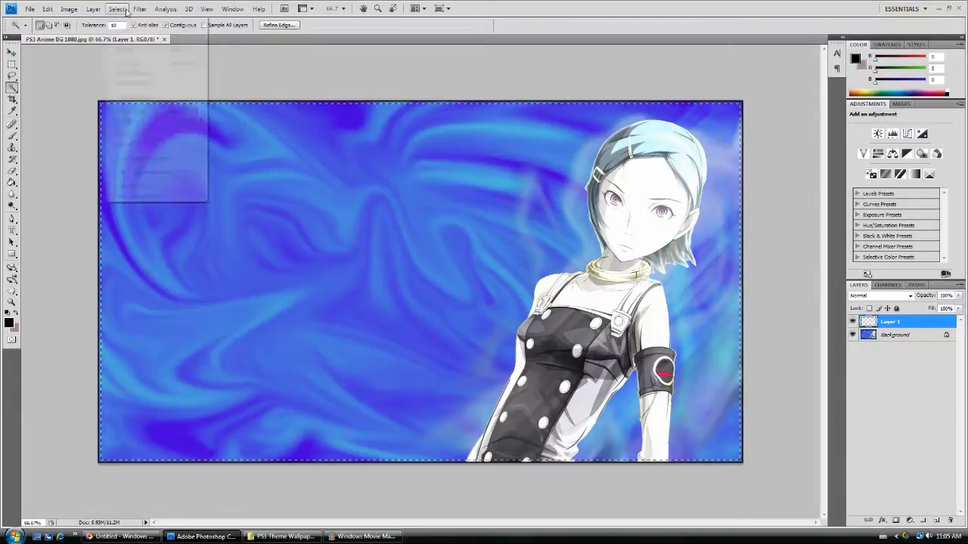
- Convert the contracted selection into a 4-pixel border
{"action": "left_click", "coordinate": [116, 8]}
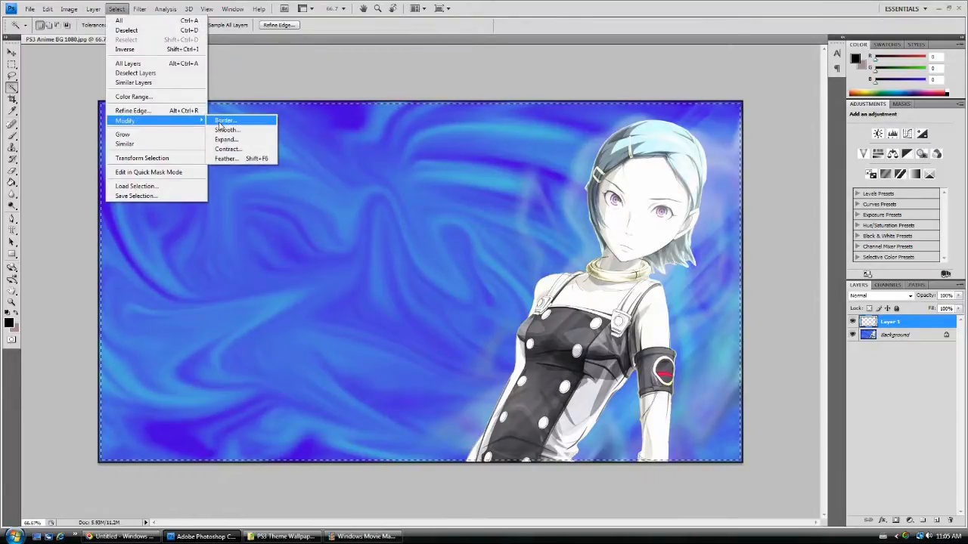
{"action": "left_click", "coordinate": [225, 120]}
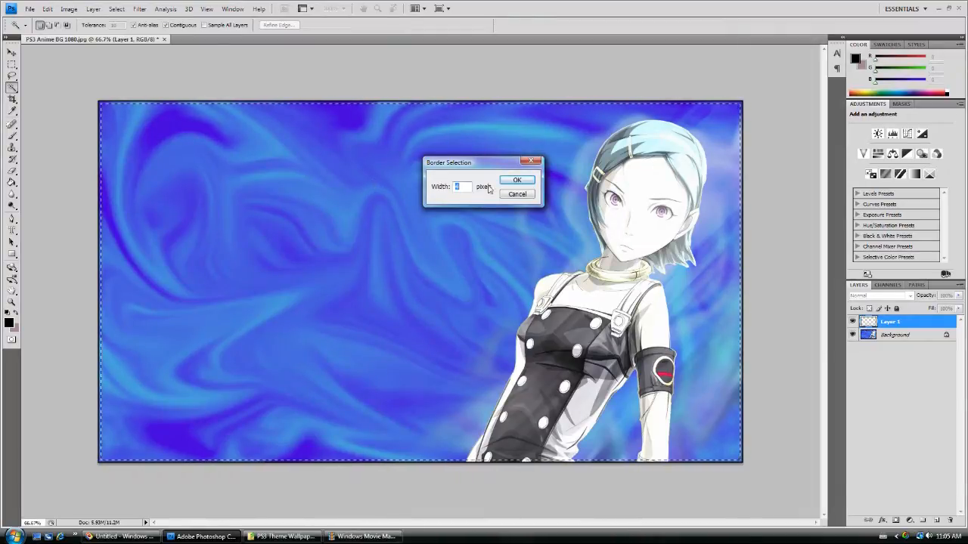
{"action": "left_click", "coordinate": [517, 180]}
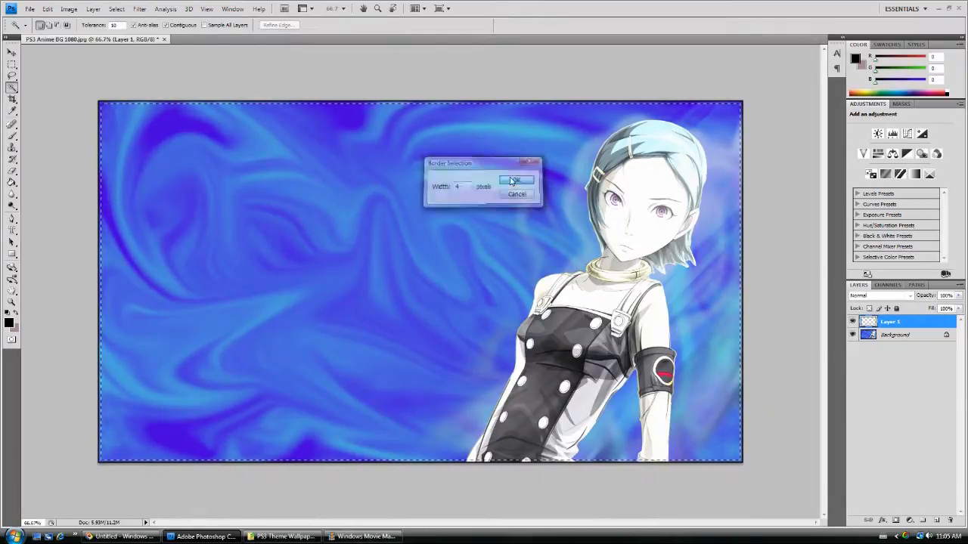
{"action": "left_click", "coordinate": [515, 180]}
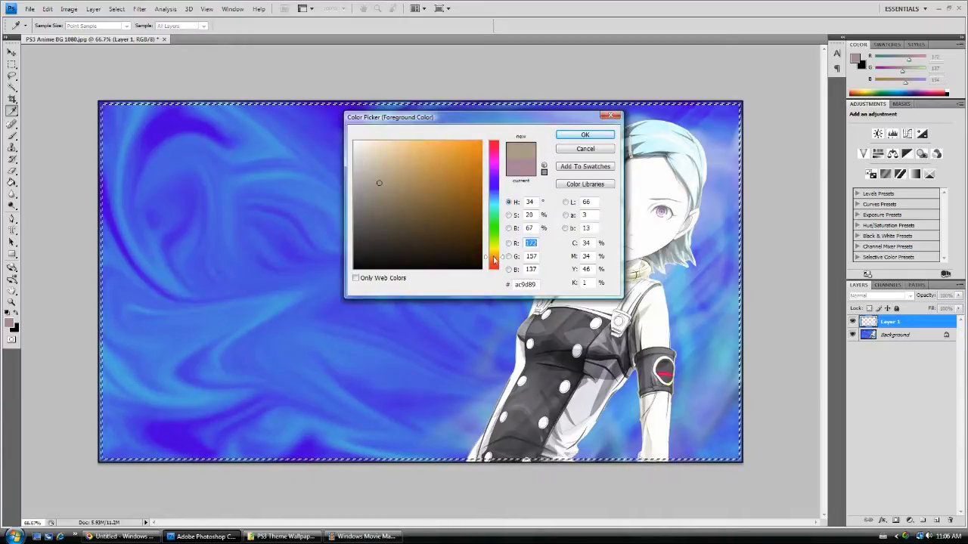
- Fill the inner border with orange (#f79310), then deselect
{"action": "left_click", "coordinate": [476, 149]}
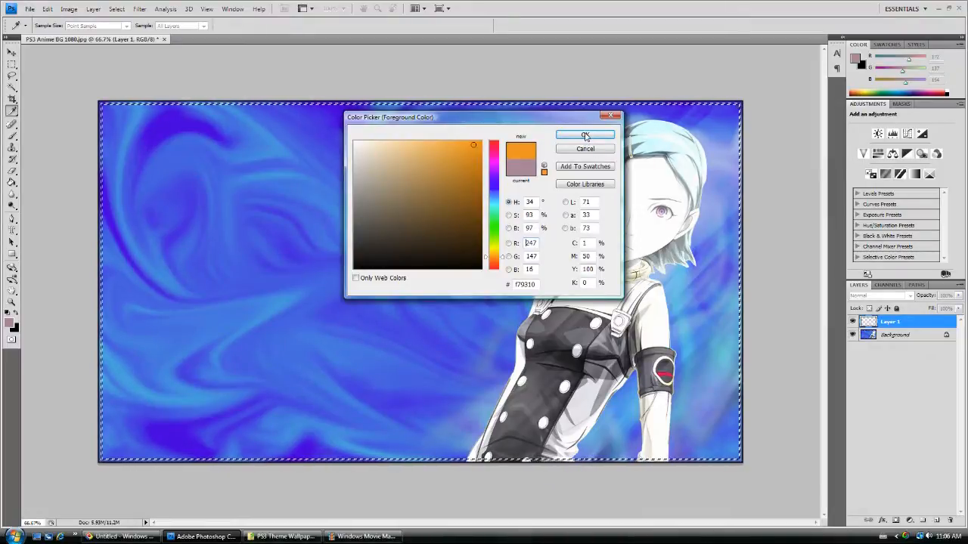
{"action": "left_click", "coordinate": [585, 135]}
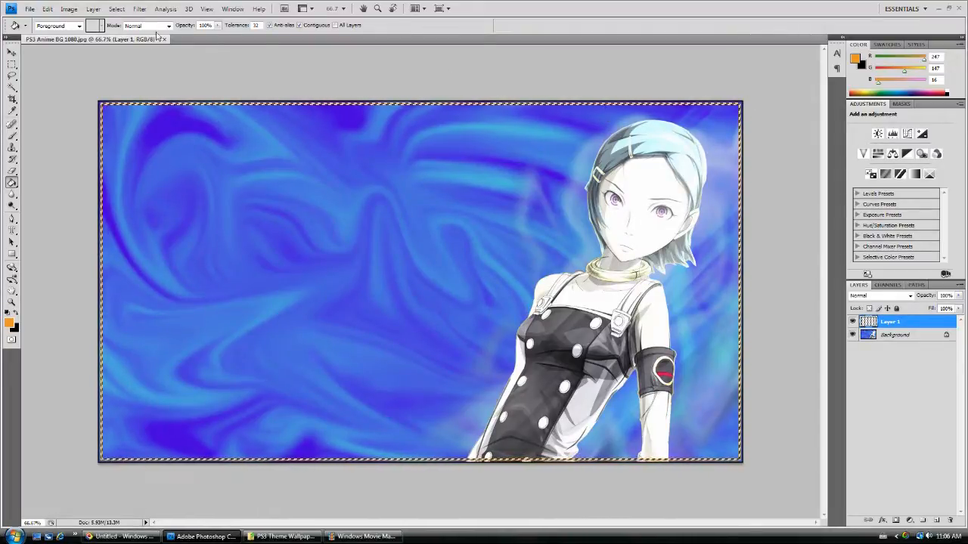
{"action": "left_click", "coordinate": [115, 8]}
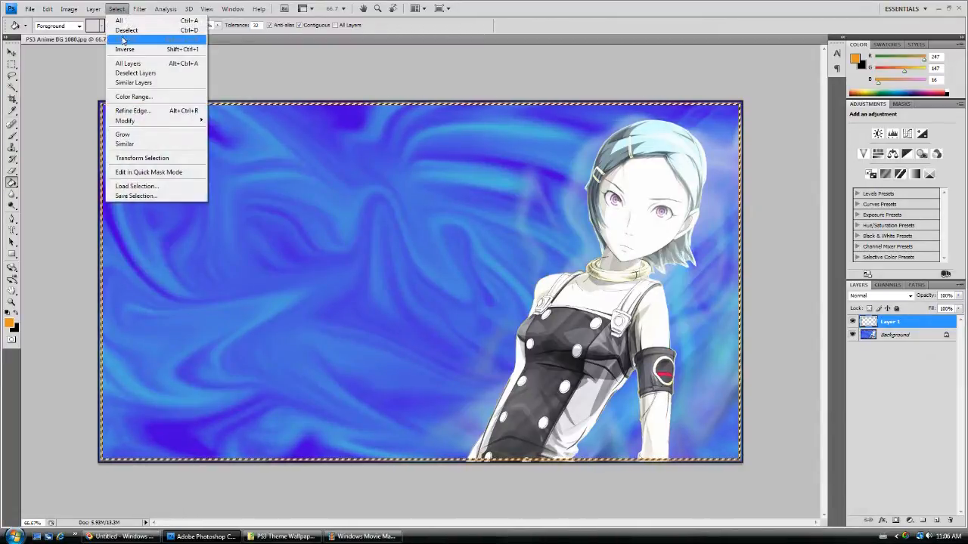
{"action": "left_click", "coordinate": [126, 31]}
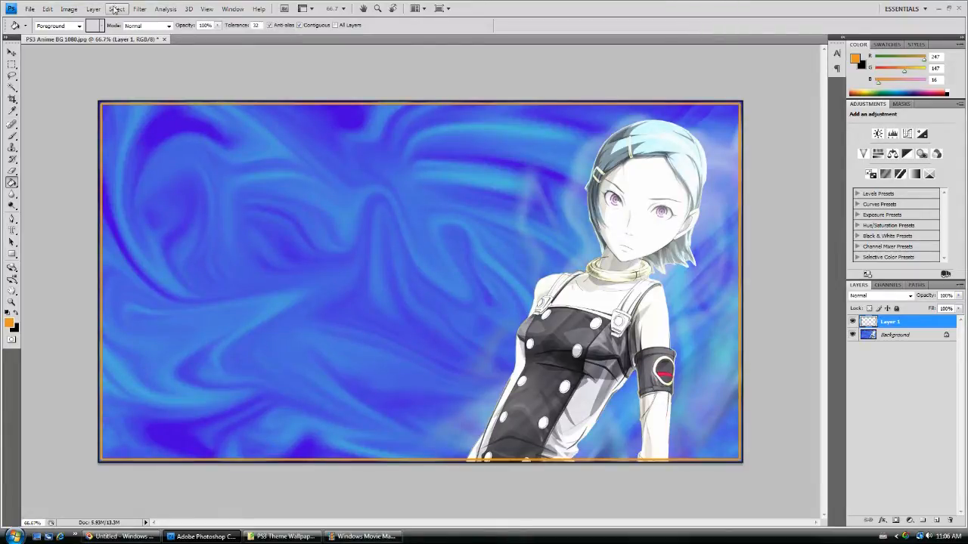
- Apply a Gaussian Blur to Layer 1's black and orange frame lines
{"action": "left_click", "coordinate": [139, 9]}
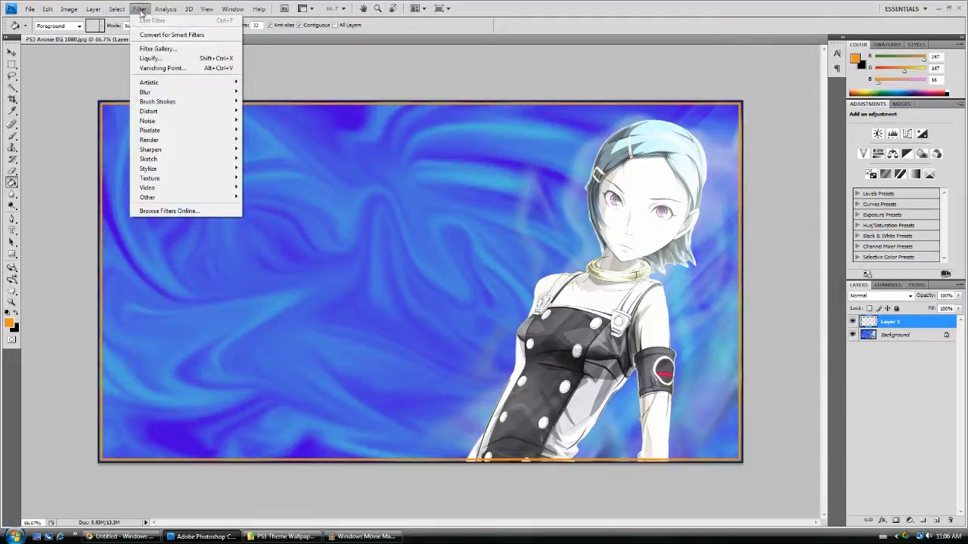
{"action": "mouse_move", "coordinate": [145, 92]}
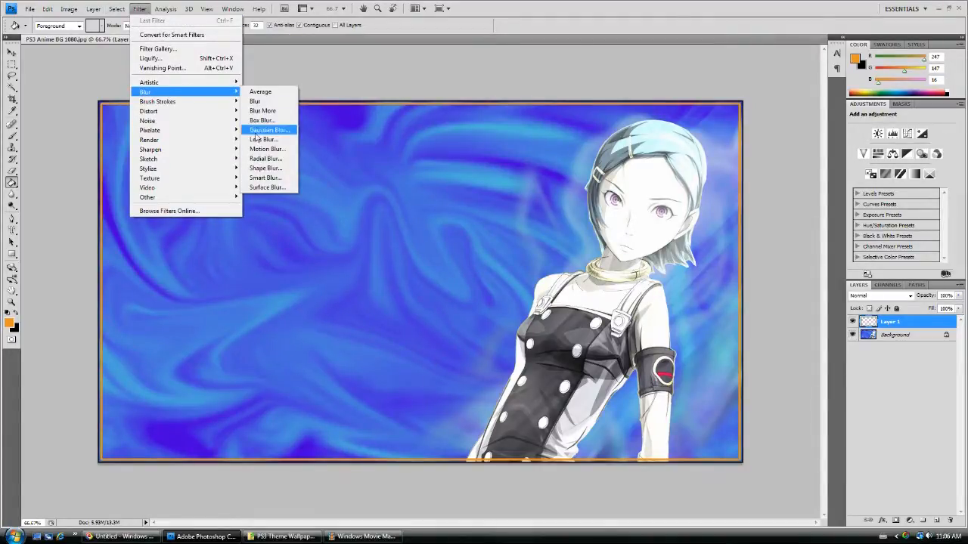
{"action": "left_click", "coordinate": [269, 129]}
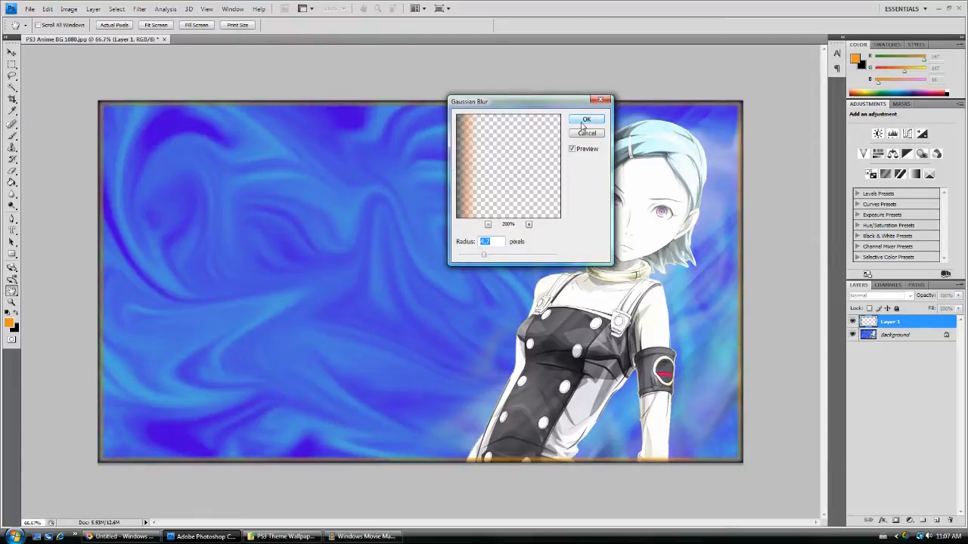
{"action": "left_click", "coordinate": [586, 120]}
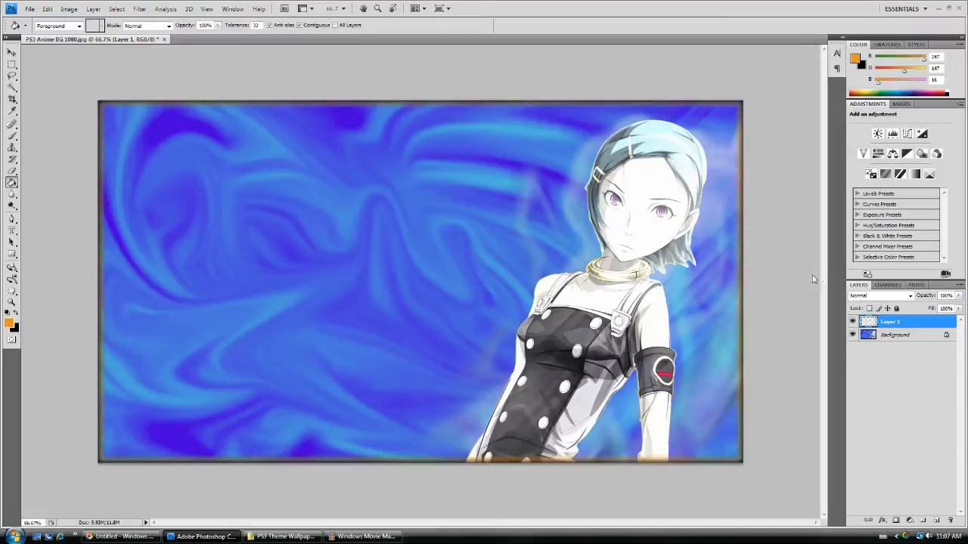
- Try Darken, Darker Color, Screen, Color Dodge, Lighter Color blend modes, ending on Overlay
{"action": "right_click", "coordinate": [890, 321]}
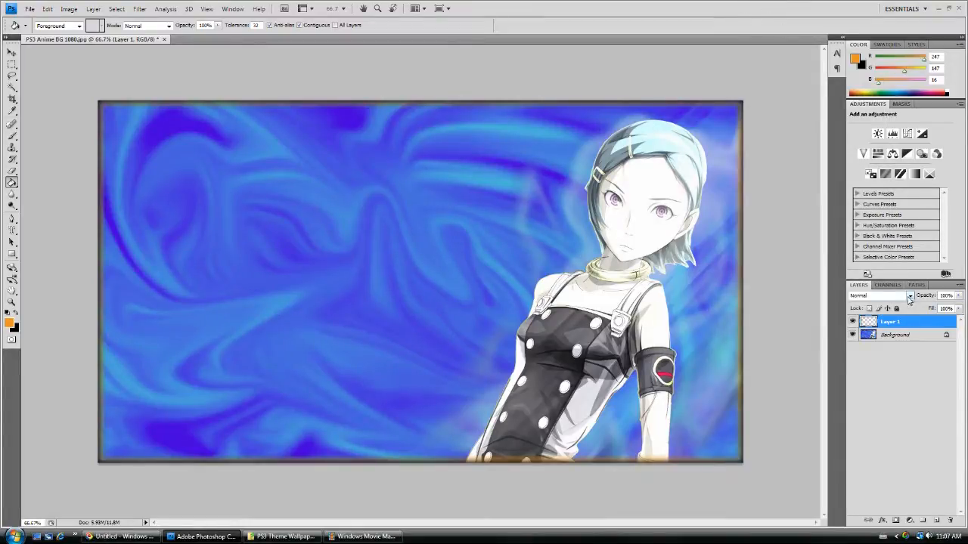
{"action": "left_click", "coordinate": [881, 295]}
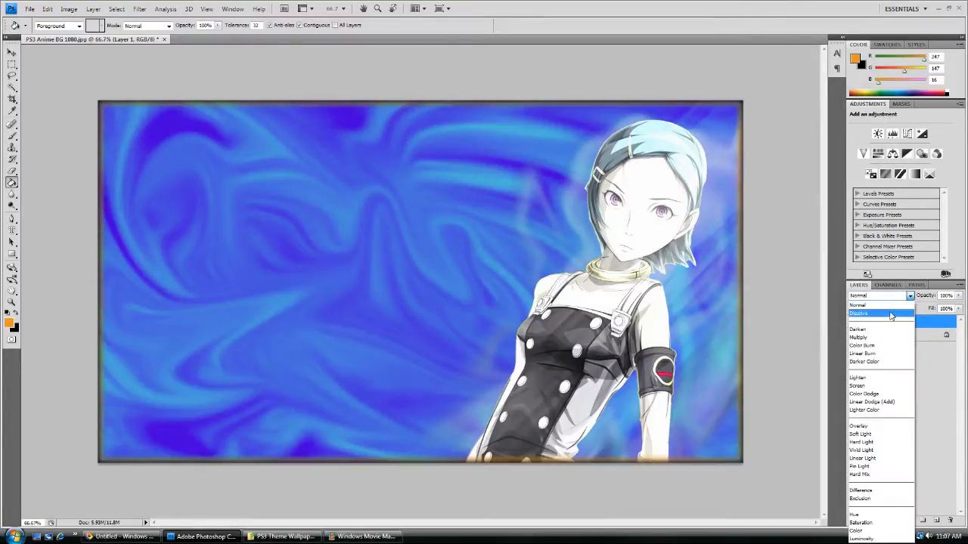
{"action": "left_click", "coordinate": [858, 313]}
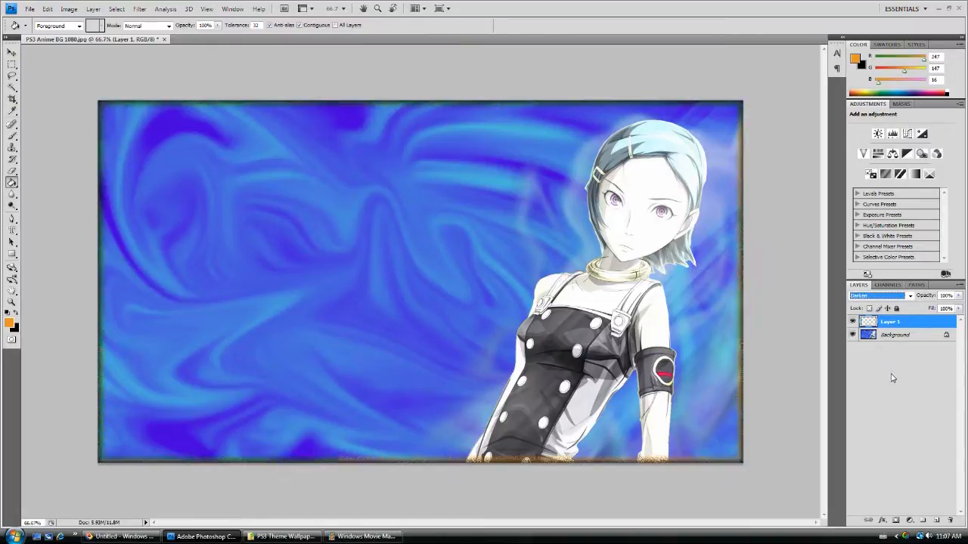
{"action": "left_click", "coordinate": [877, 295]}
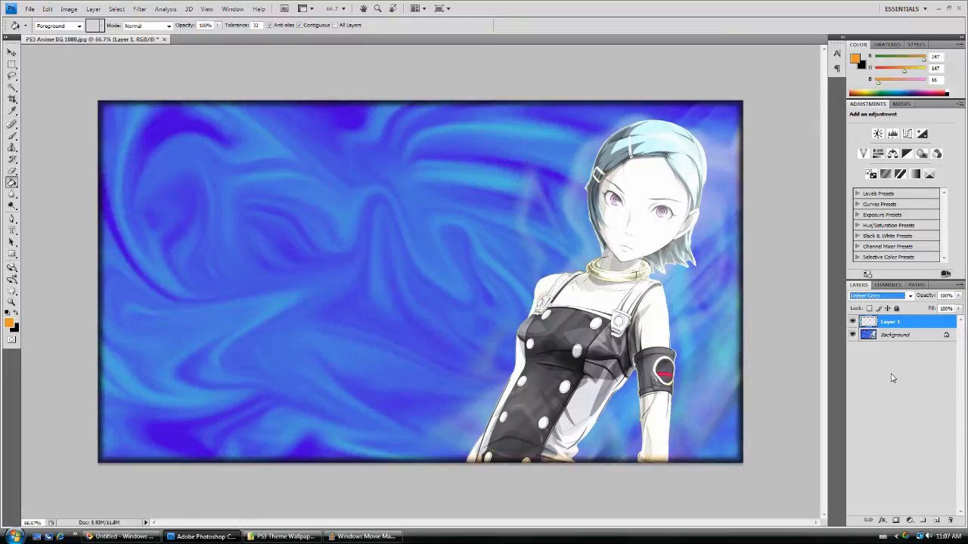
{"action": "left_click", "coordinate": [877, 295]}
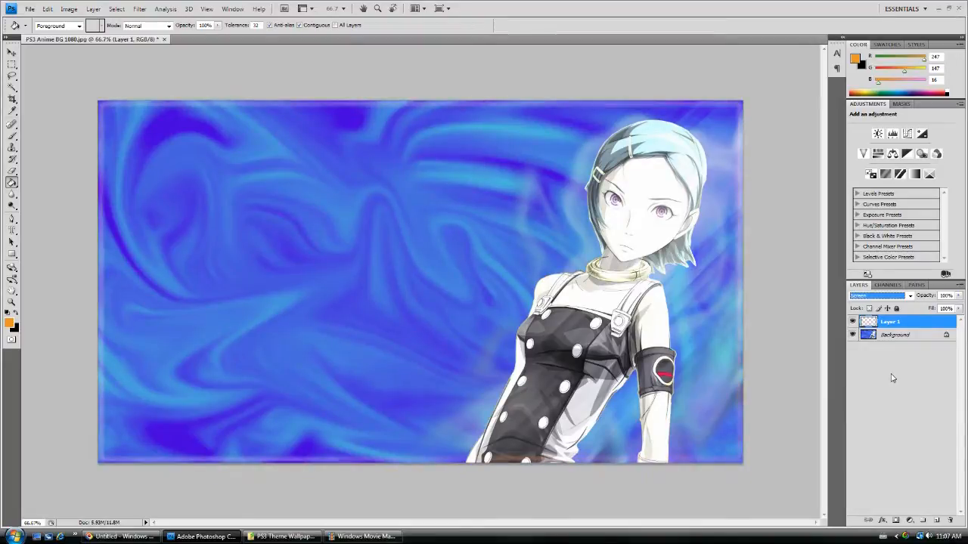
{"action": "left_click", "coordinate": [877, 295]}
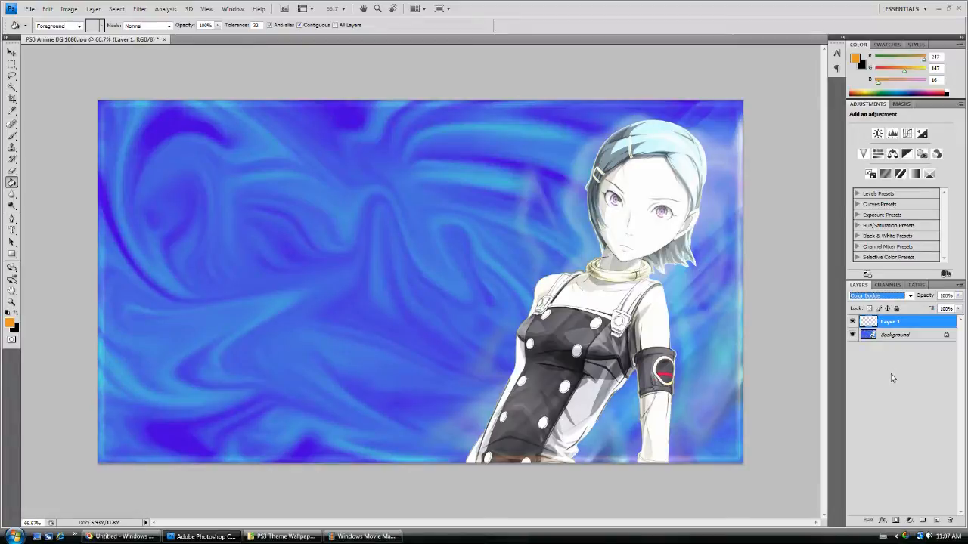
{"action": "left_click", "coordinate": [877, 295]}
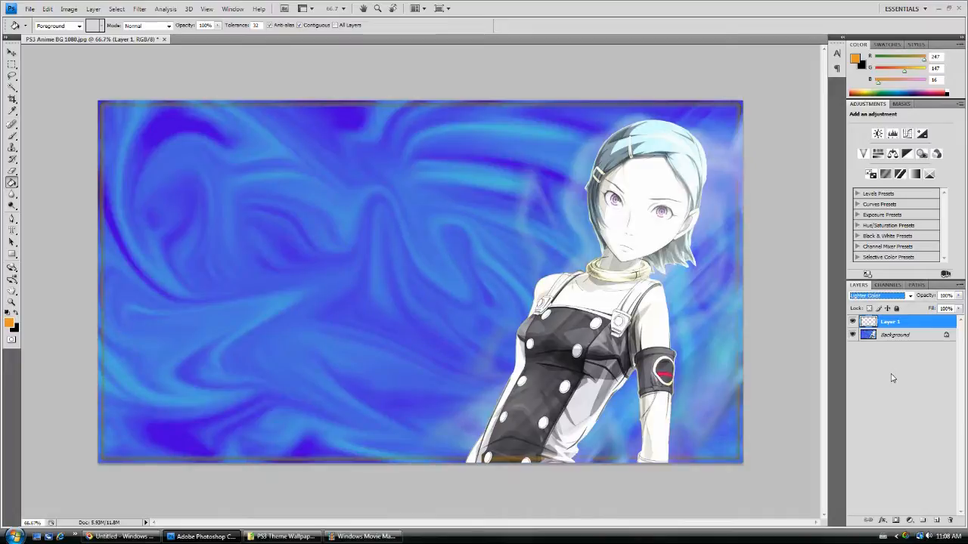
{"action": "left_click", "coordinate": [877, 295]}
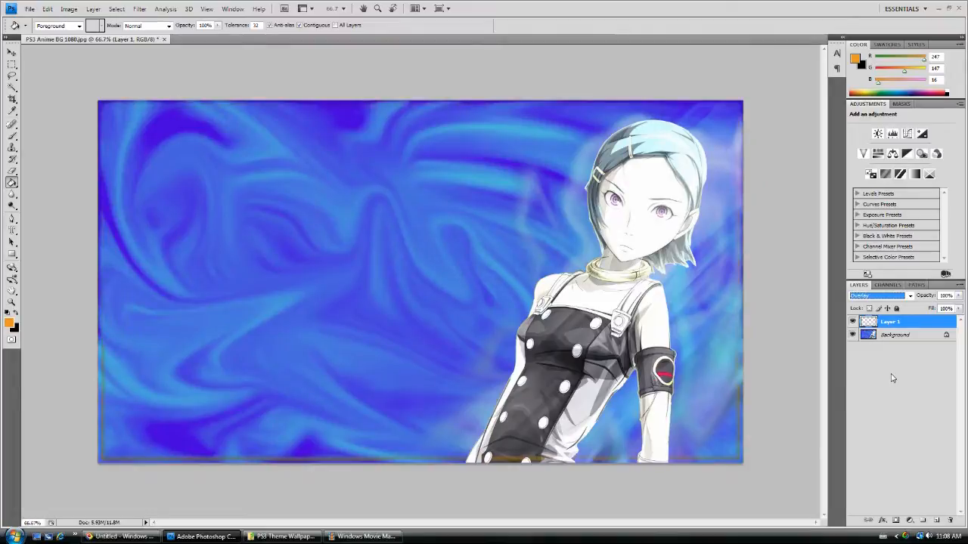